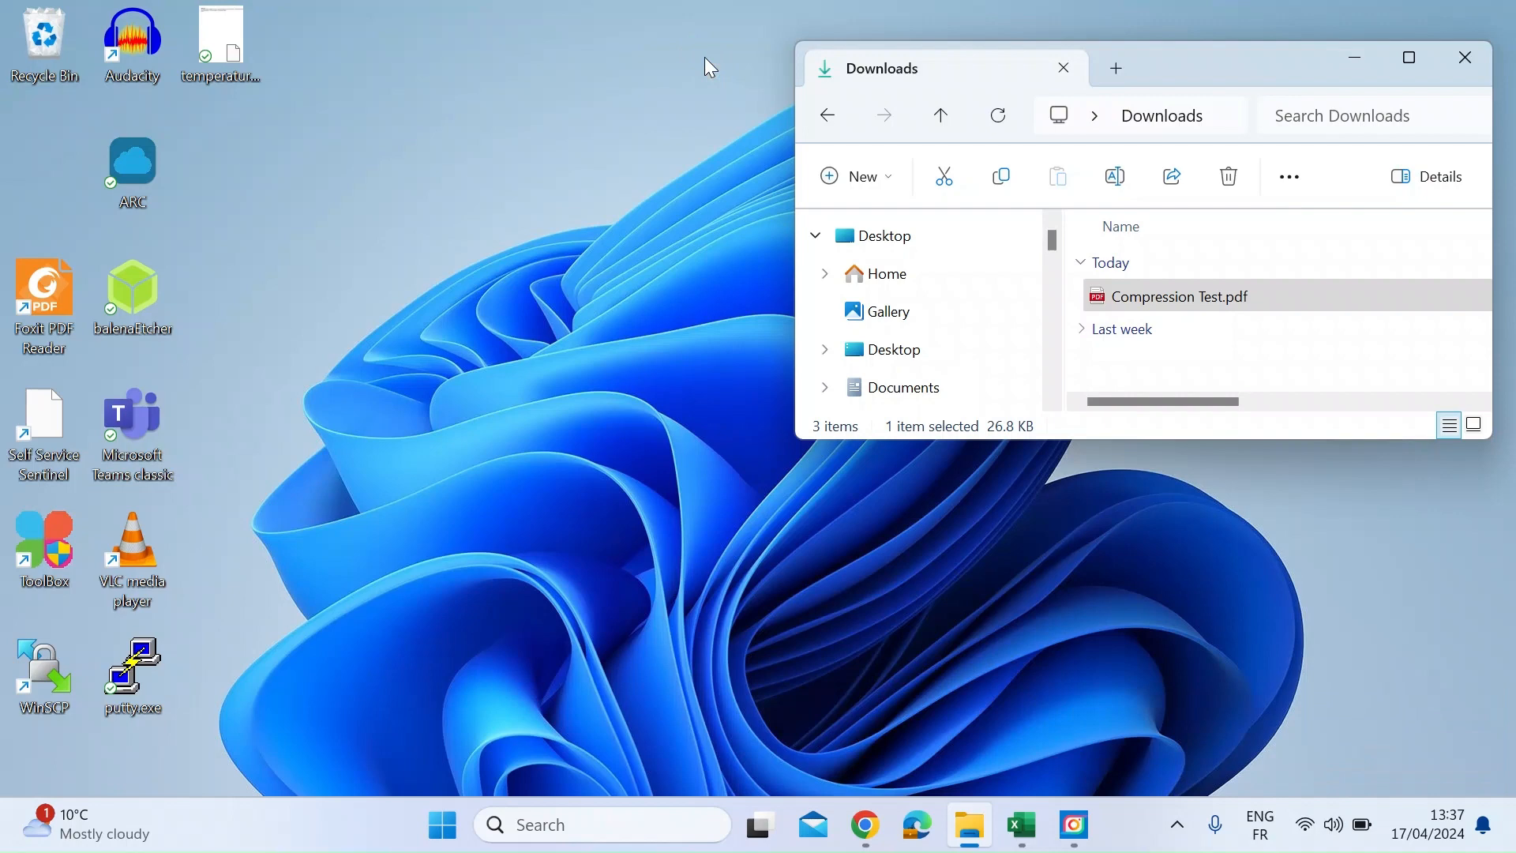
pyautogui.moveTo(682, 399)
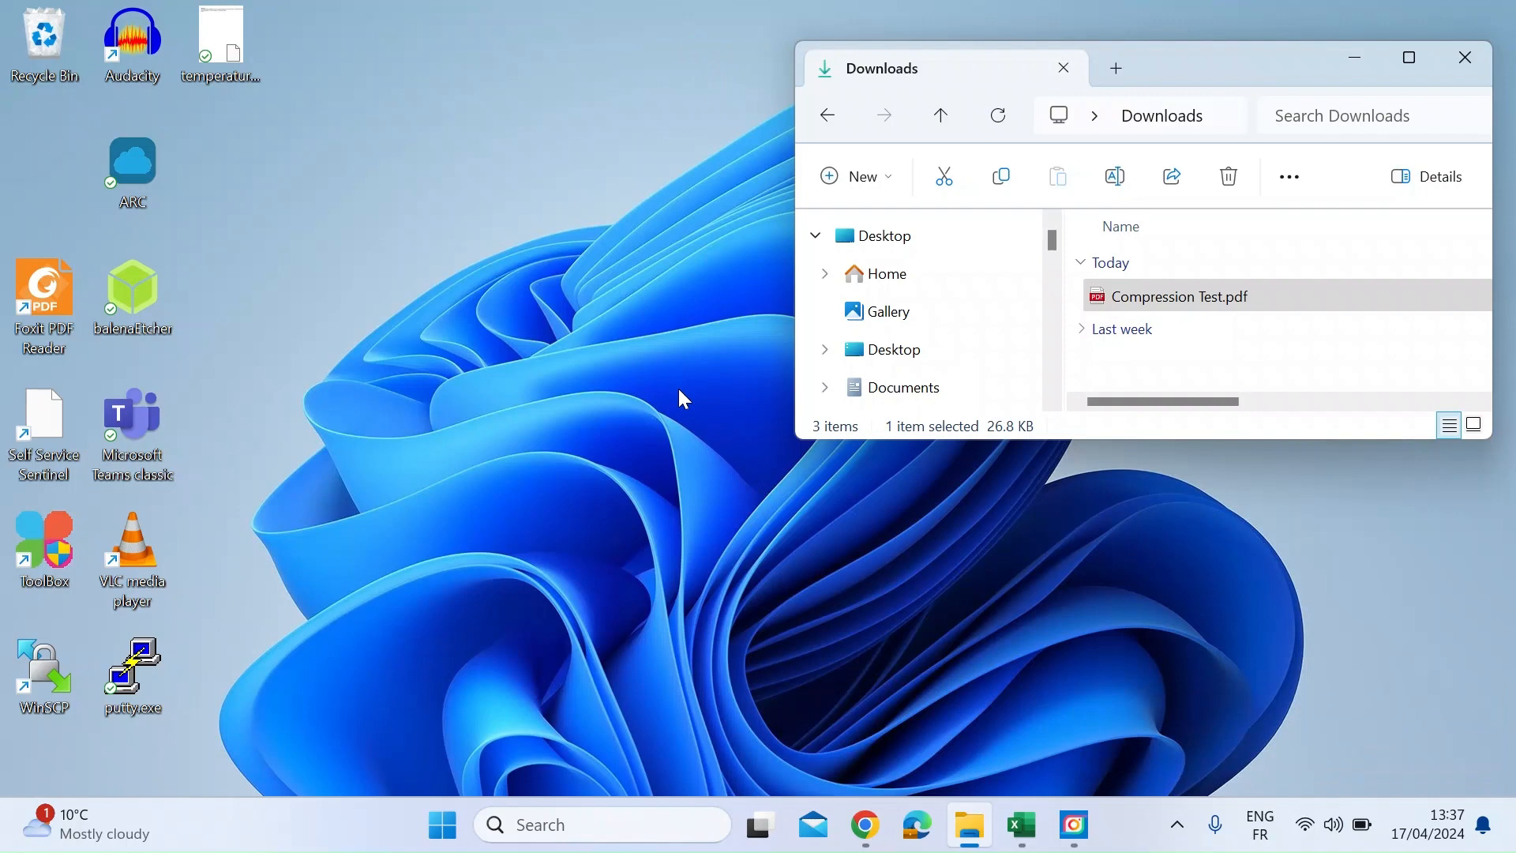
pyautogui.moveTo(906, 649)
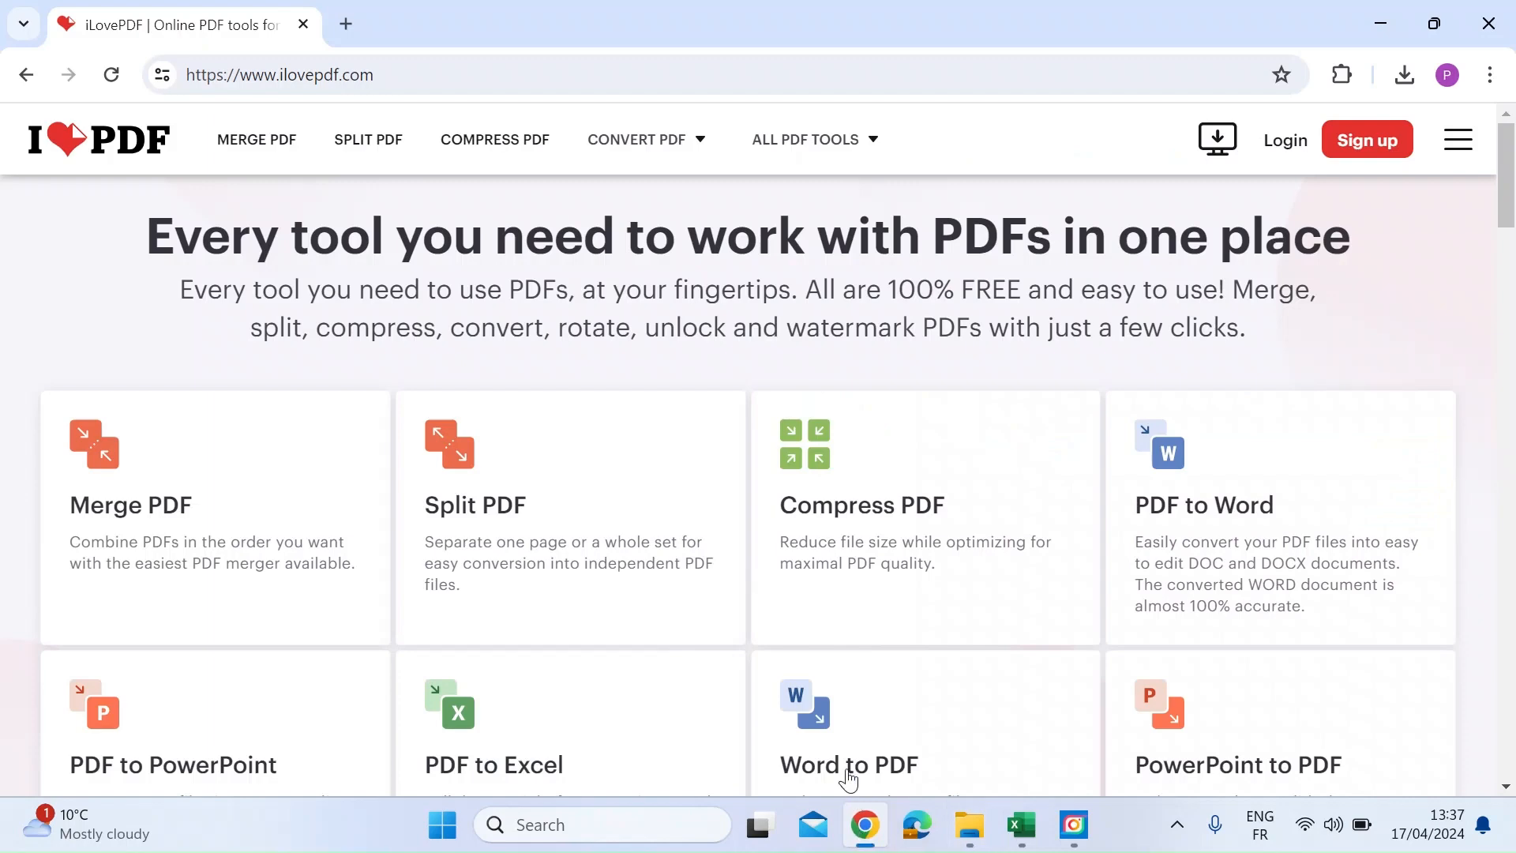
# Go from the iLovePDF home page to the Compress PDF tool.
pyautogui.click(281, 74)
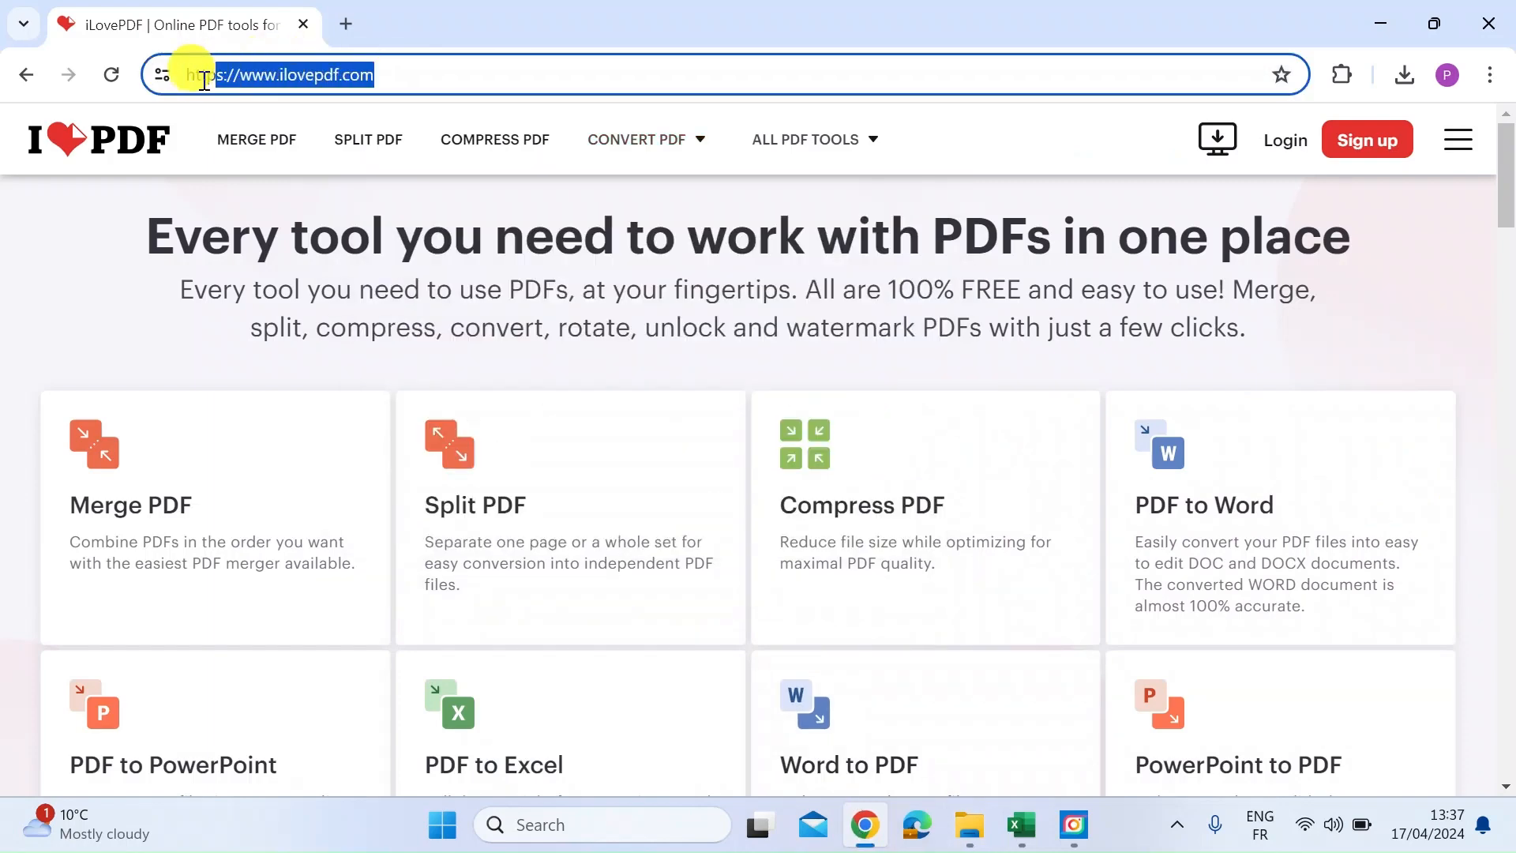
pyautogui.click(401, 74)
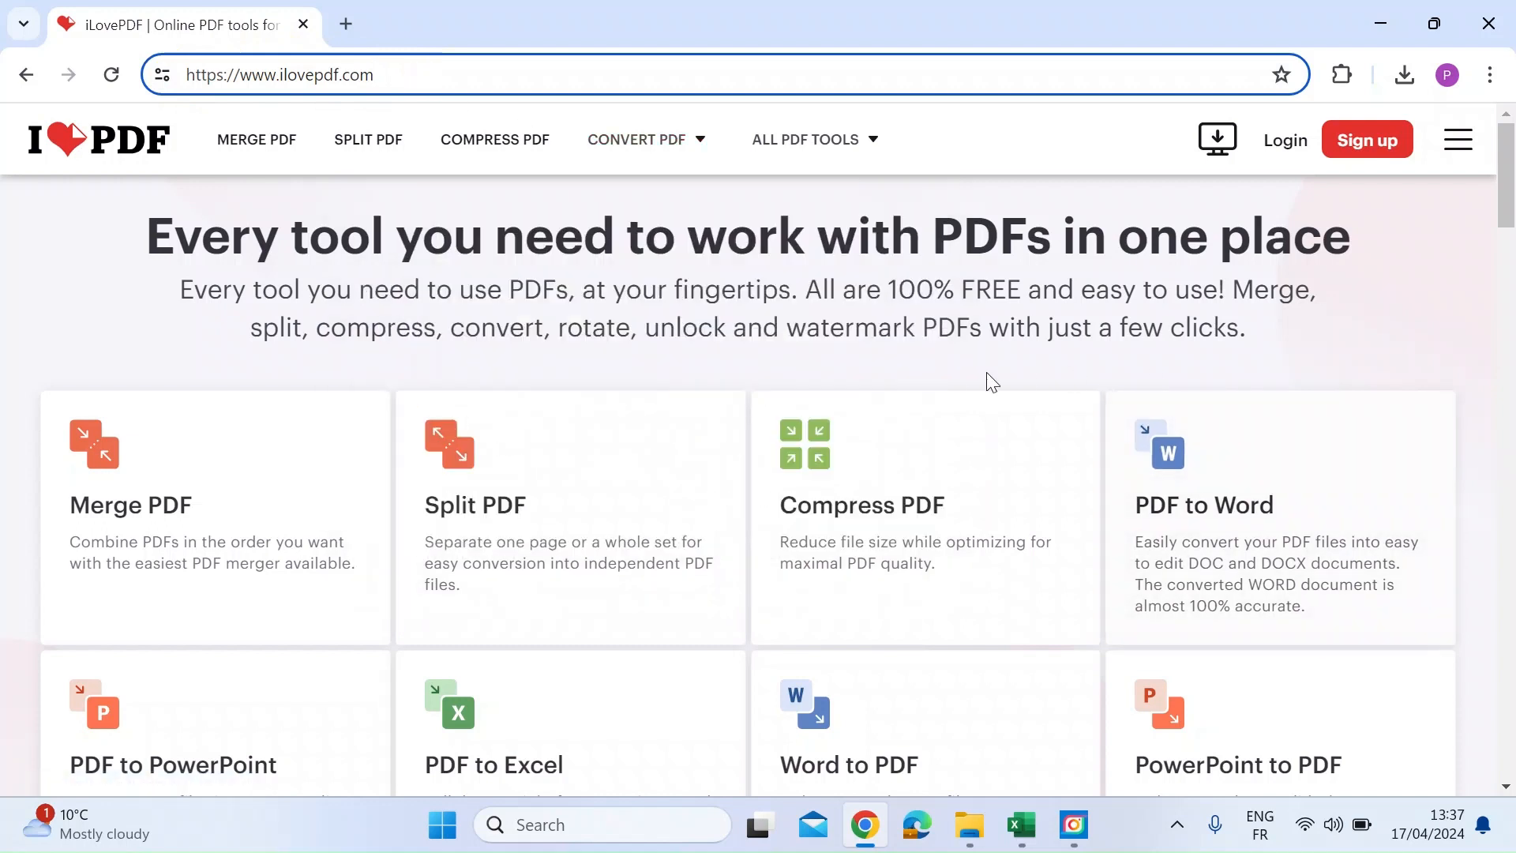
pyautogui.moveTo(841, 529)
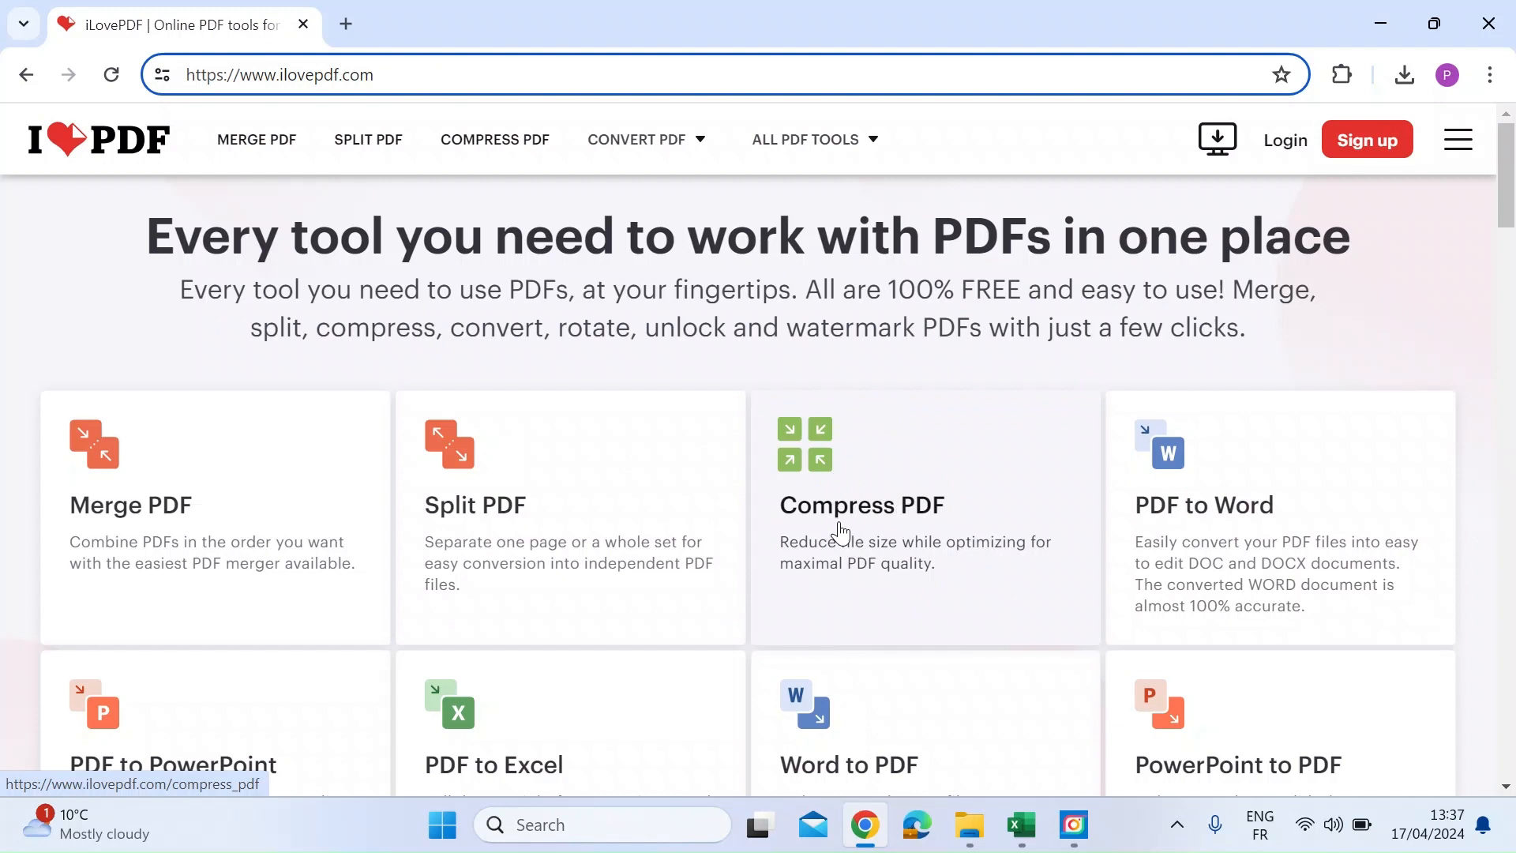
pyautogui.click(860, 505)
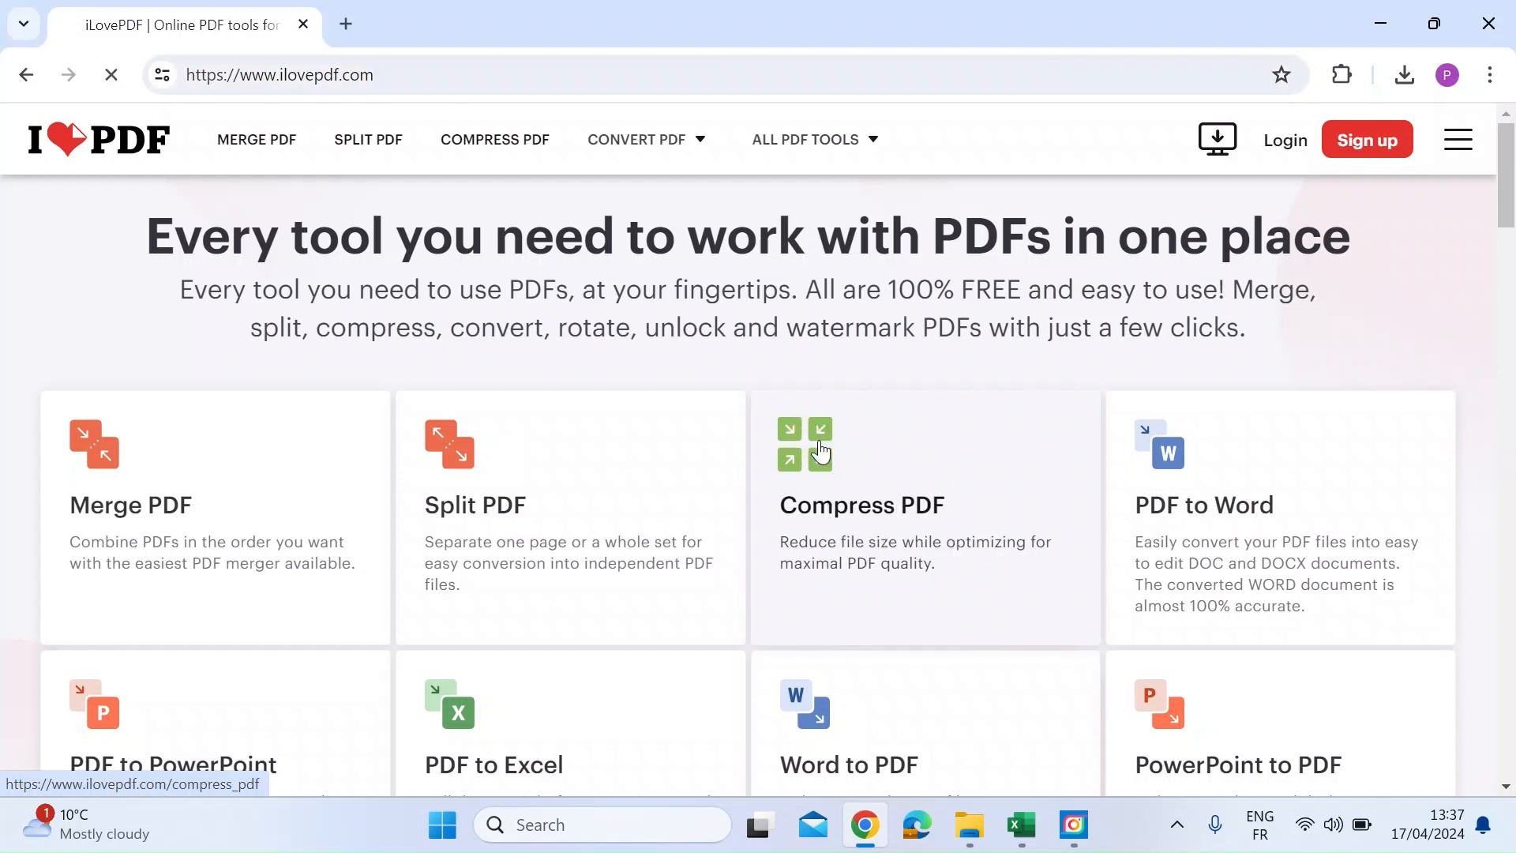
# Drop Compression Test.pdf from Downloads onto the compressor's 'or drop PDF here' area.
pyautogui.click(861, 505)
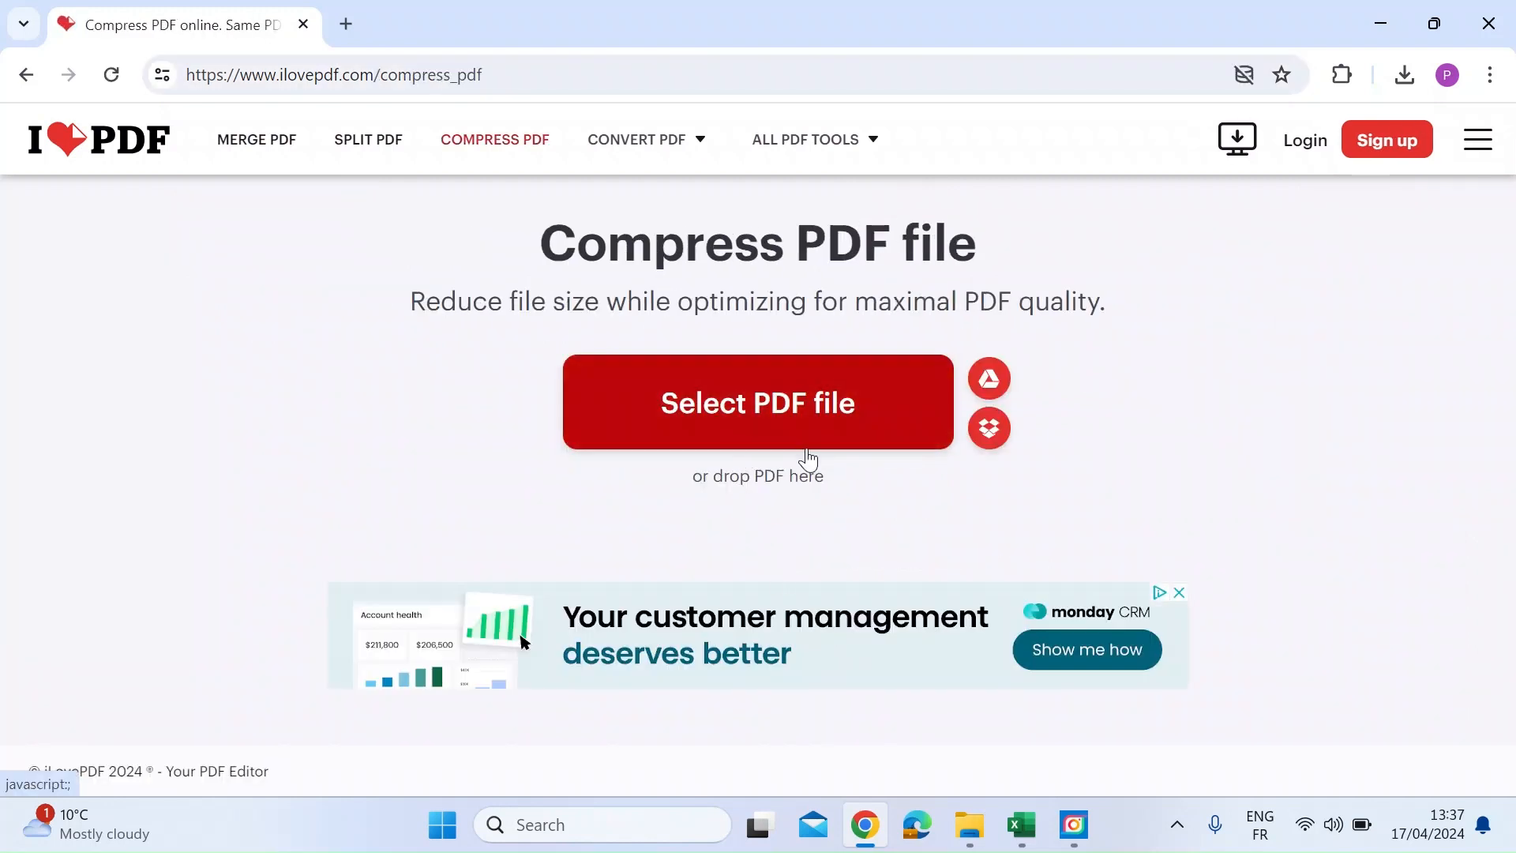
pyautogui.moveTo(792, 500)
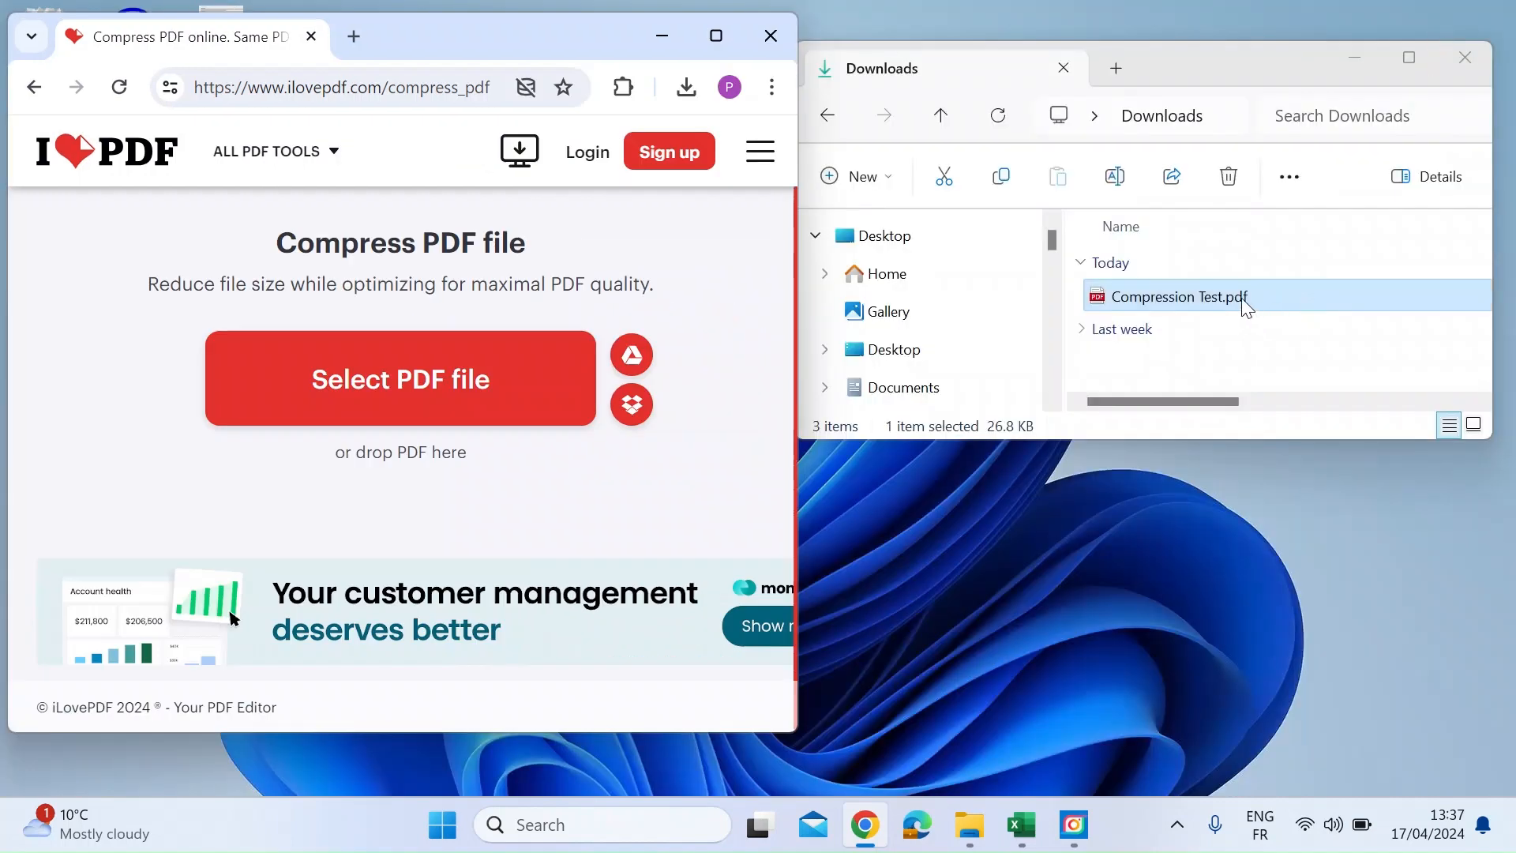
pyautogui.moveTo(1176, 295); pyautogui.dragTo(556, 464)
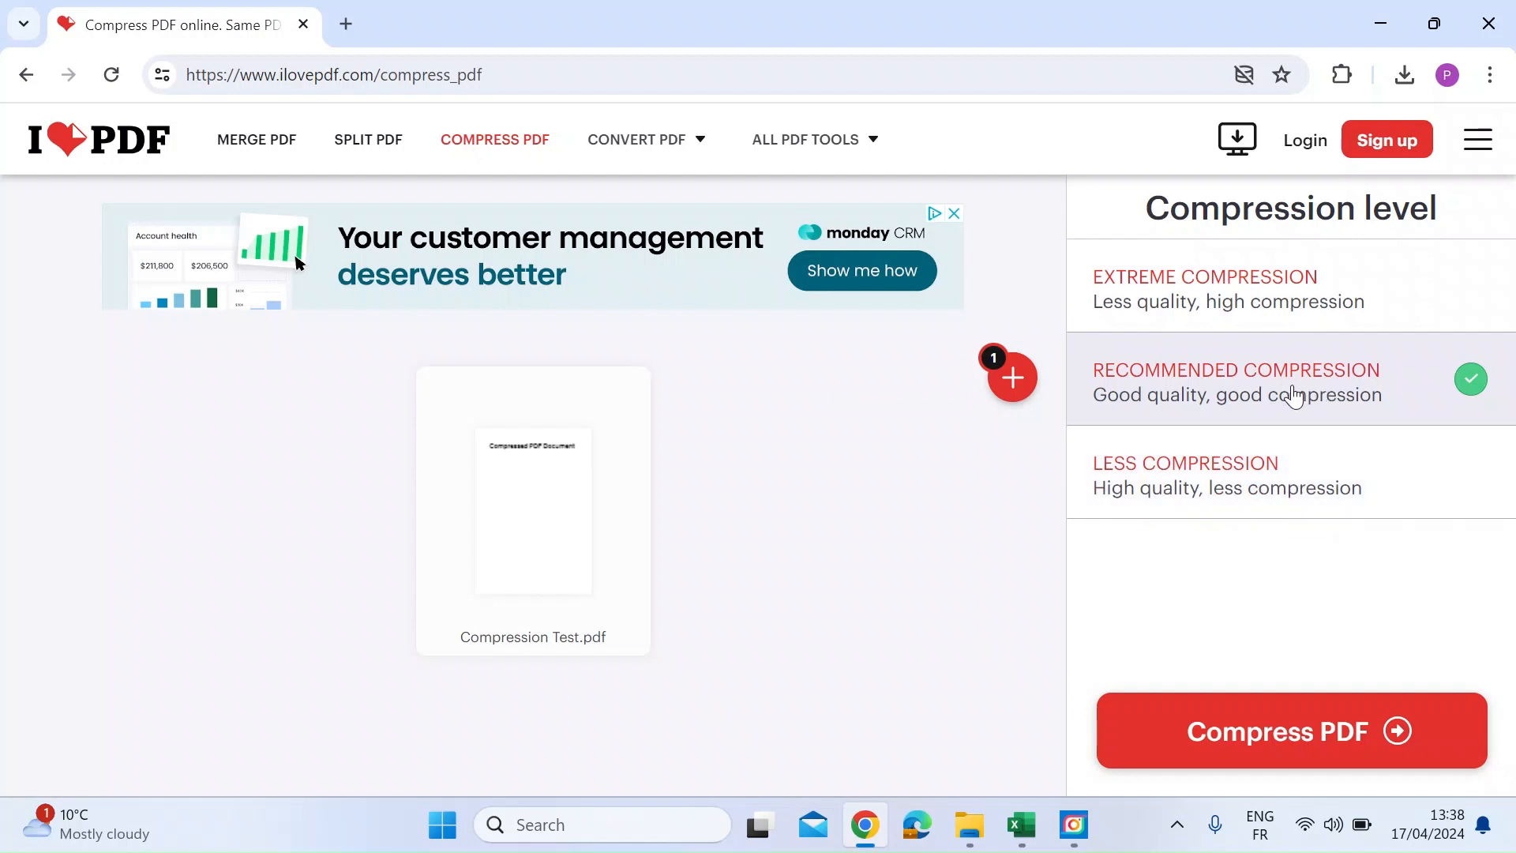
pyautogui.moveTo(1247, 287)
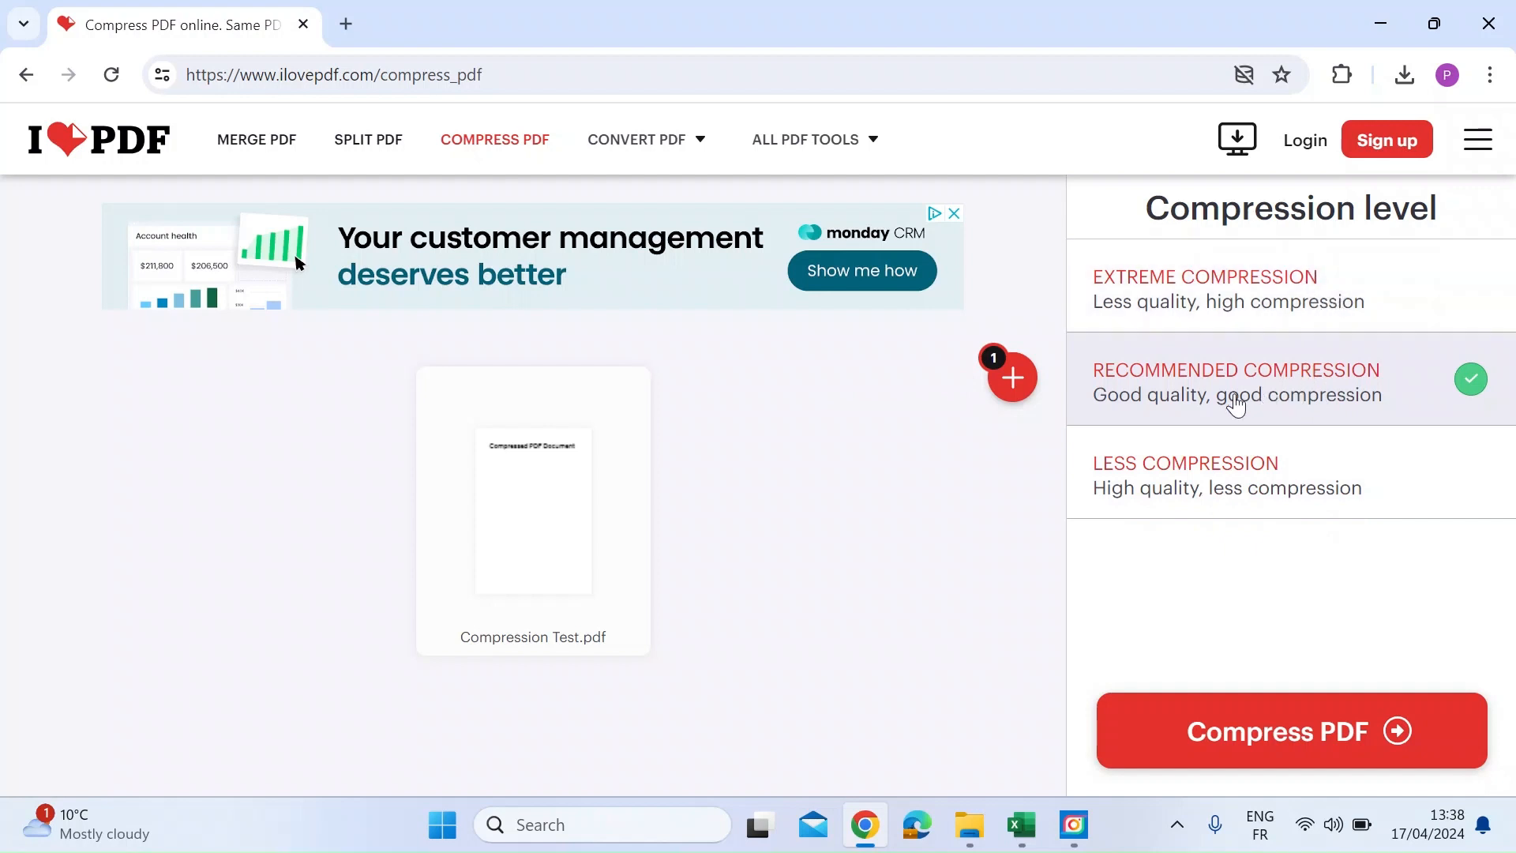
pyautogui.moveTo(1293, 671)
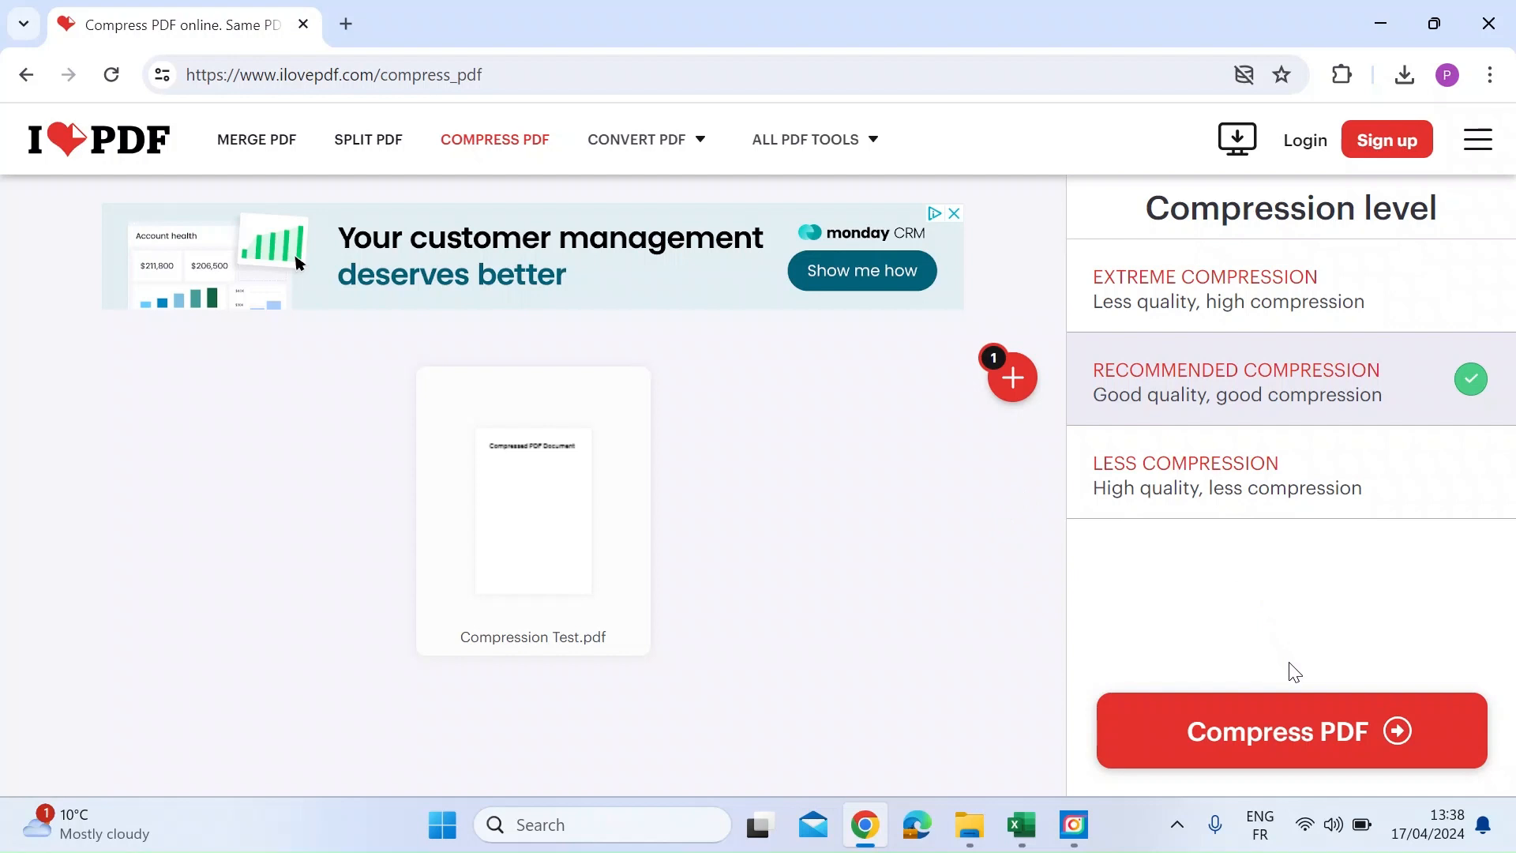
# Start compressing Compression Test.pdf at the Recommended Compression level.
pyautogui.click(1276, 731)
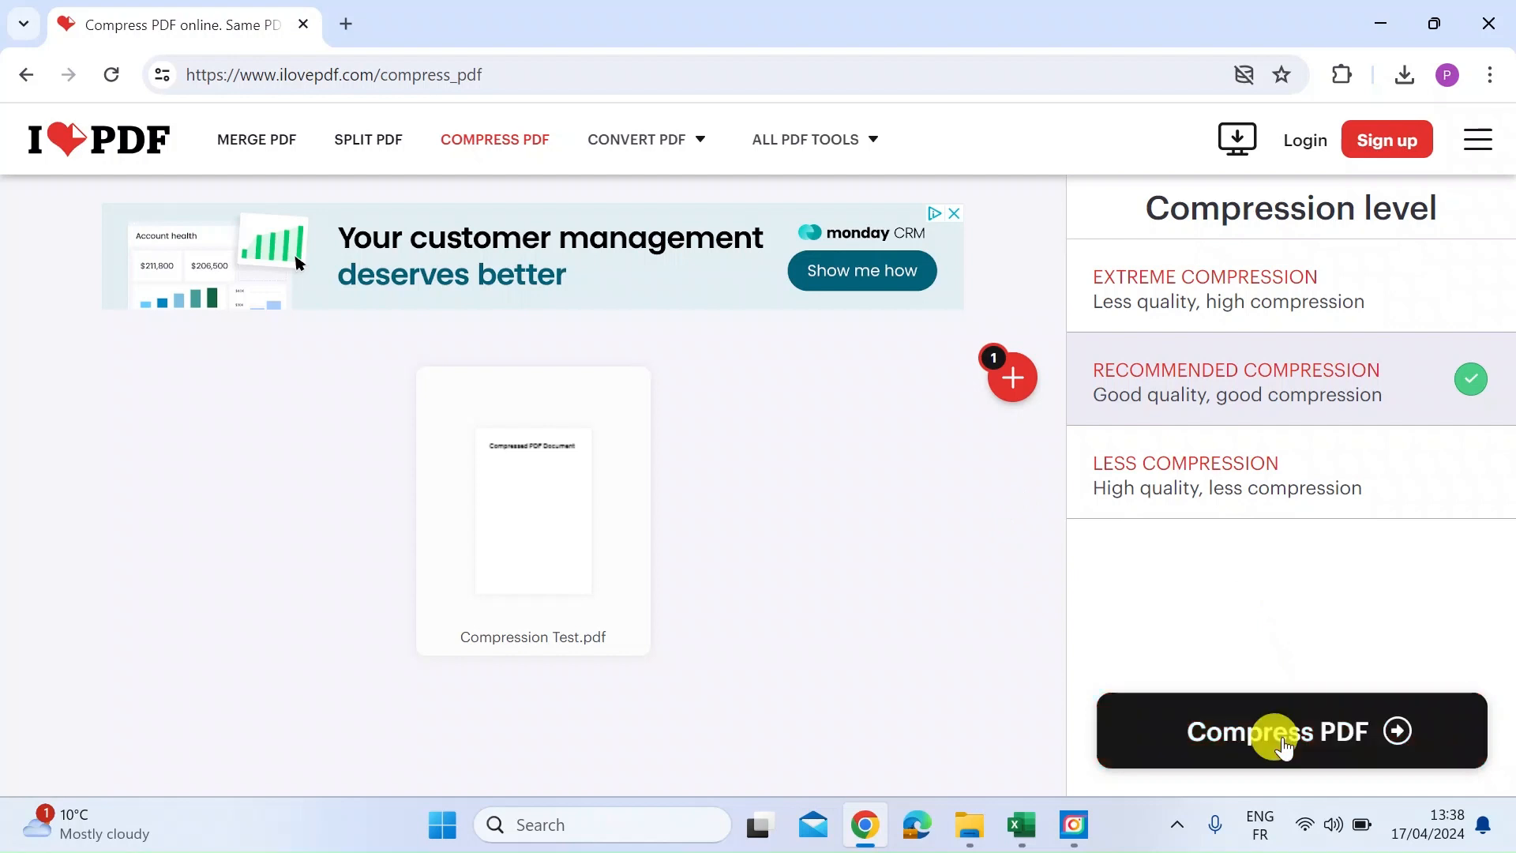
# Download the 73%-smaller PDF (26.84 KB to 7.26 KB) as Compression Test_compressed.pdf in Downloads.
pyautogui.click(1276, 731)
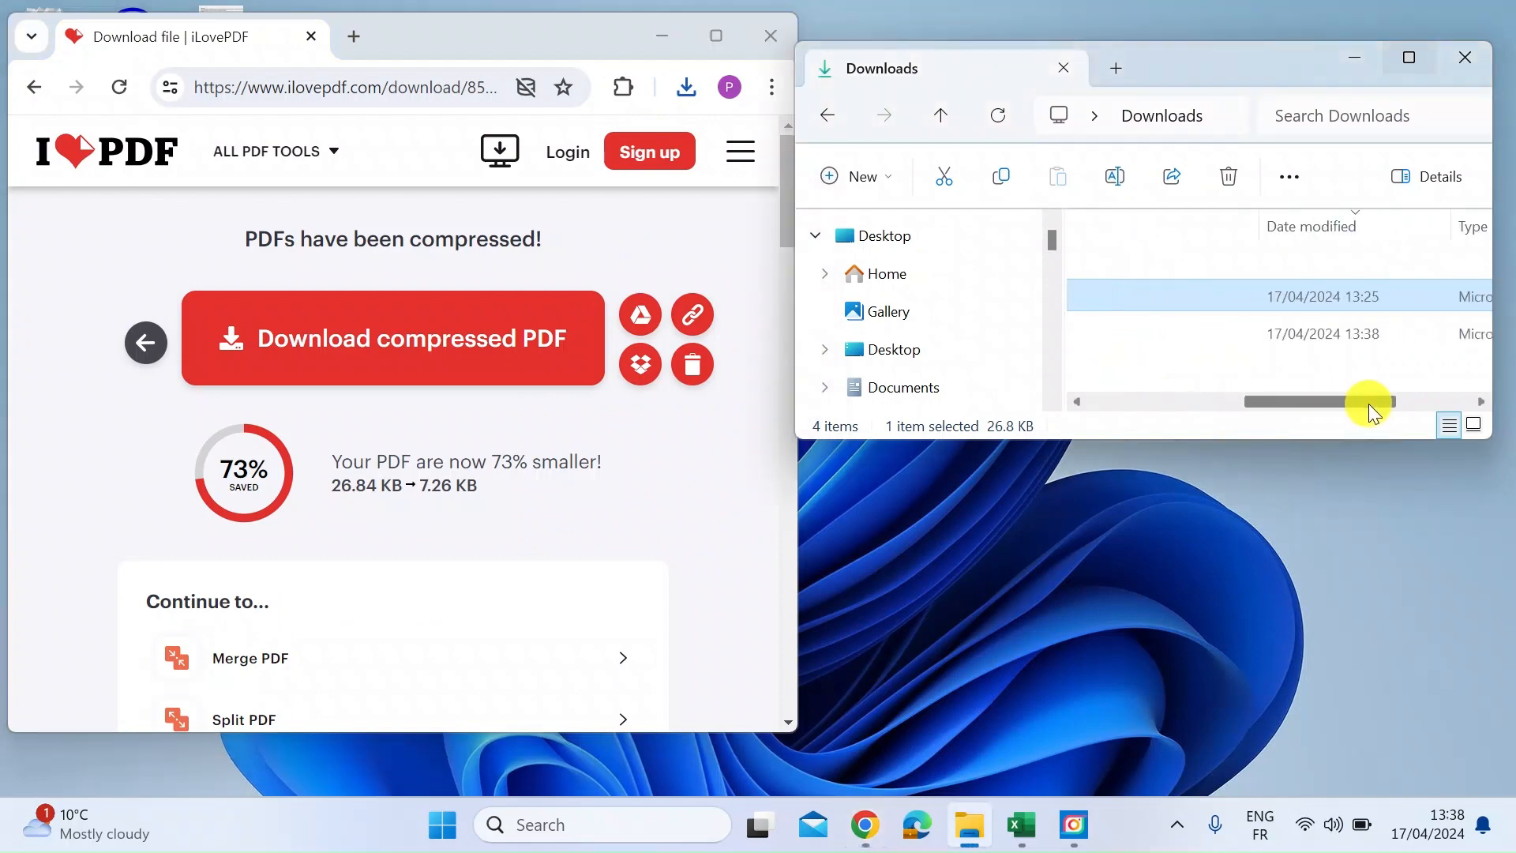
pyautogui.moveTo(1368, 401); pyautogui.dragTo(1475, 401)
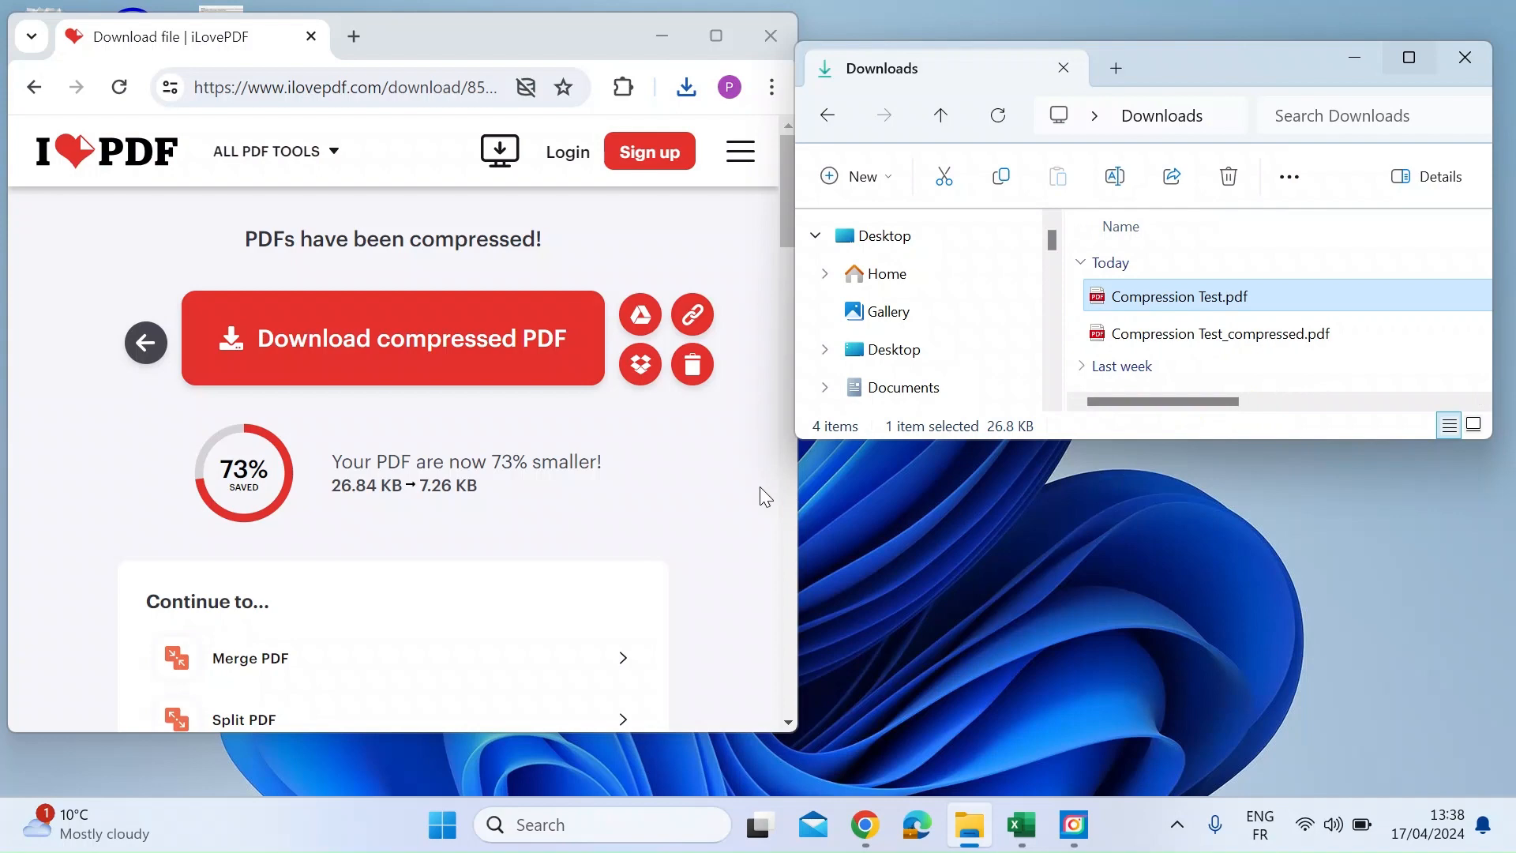
pyautogui.moveTo(1086, 609)
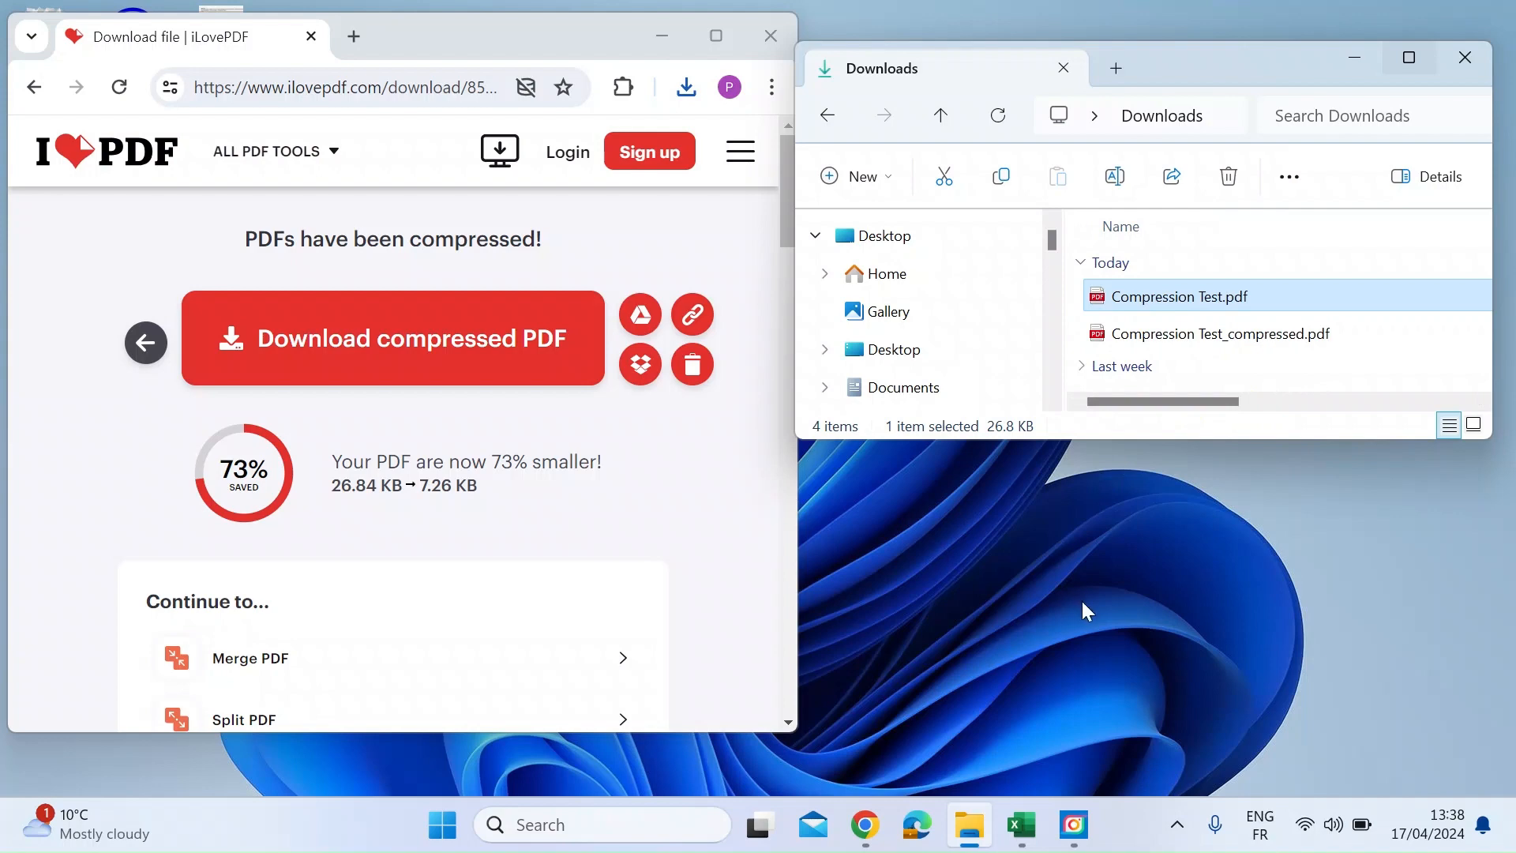